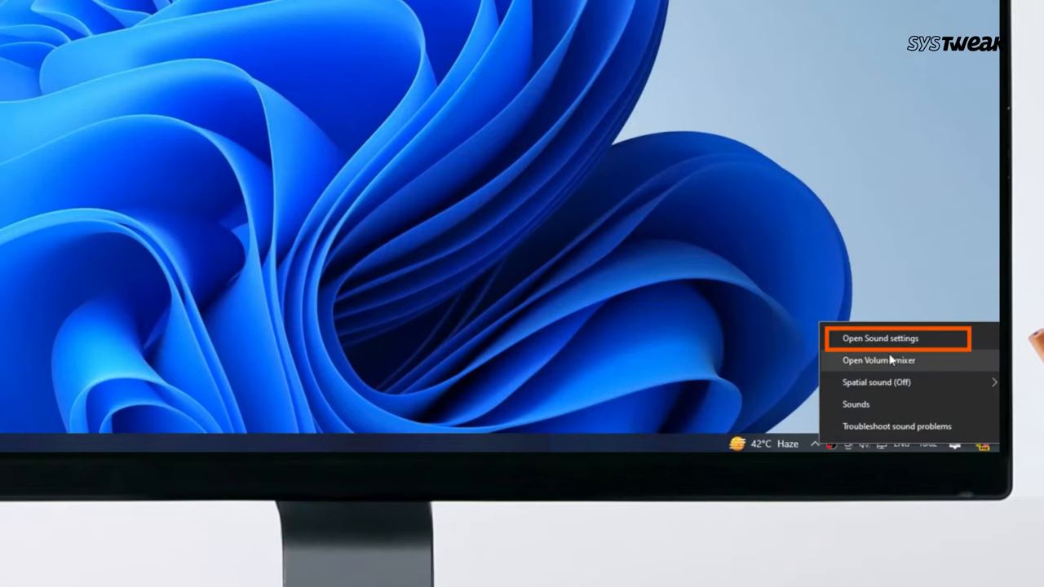
Step: Open Sound settings and confirm Speakers / Headphones (Realtek High Definition Audio) is the output device
{"action": "left_click", "coordinate": [879, 338]}
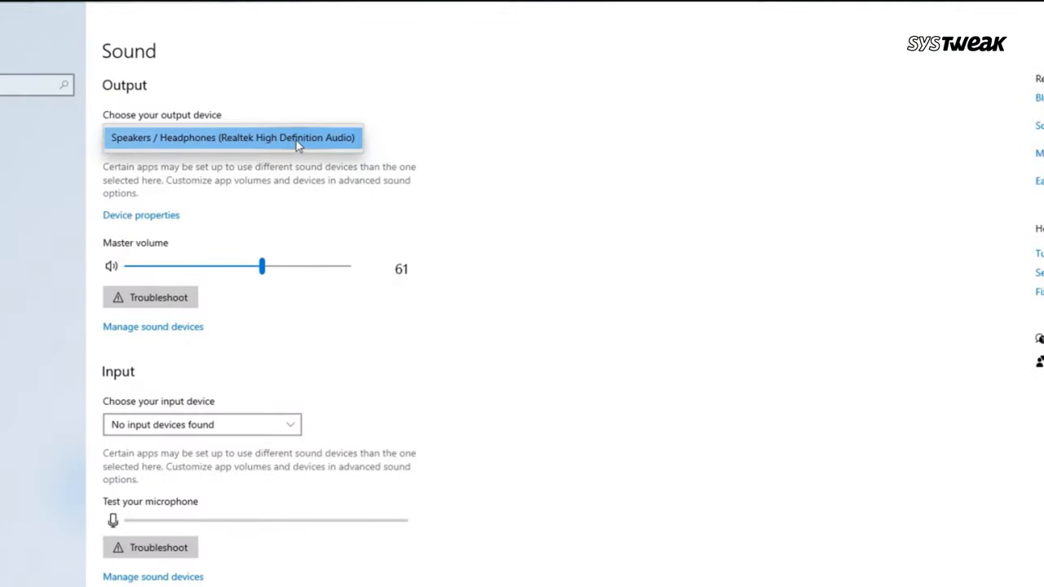
{"action": "mouse_move", "coordinate": [862, 139]}
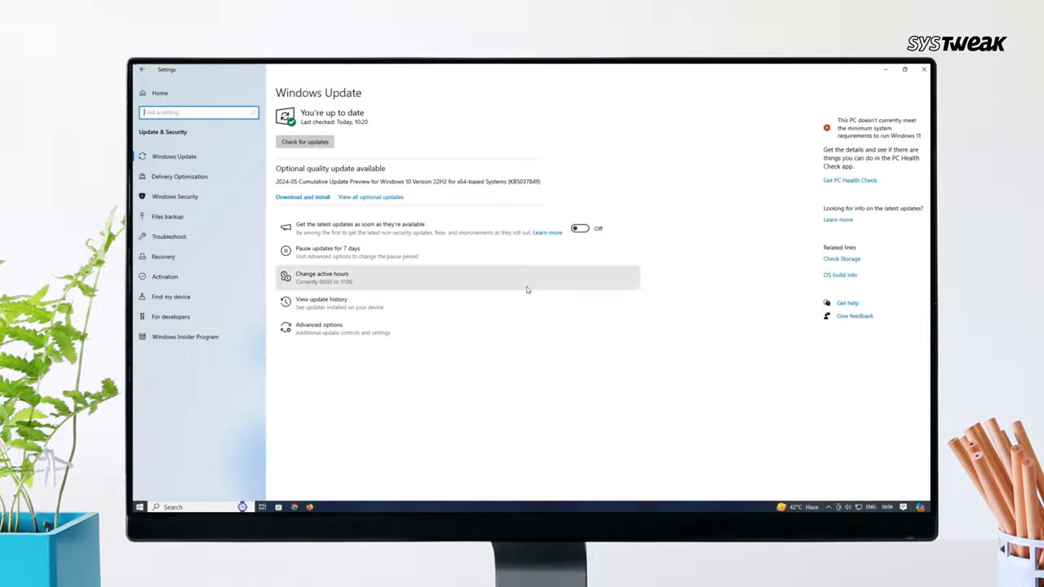
Step: Launch the Playing Audio troubleshooter from Troubleshoot's additional troubleshooters
{"action": "left_click", "coordinate": [169, 237]}
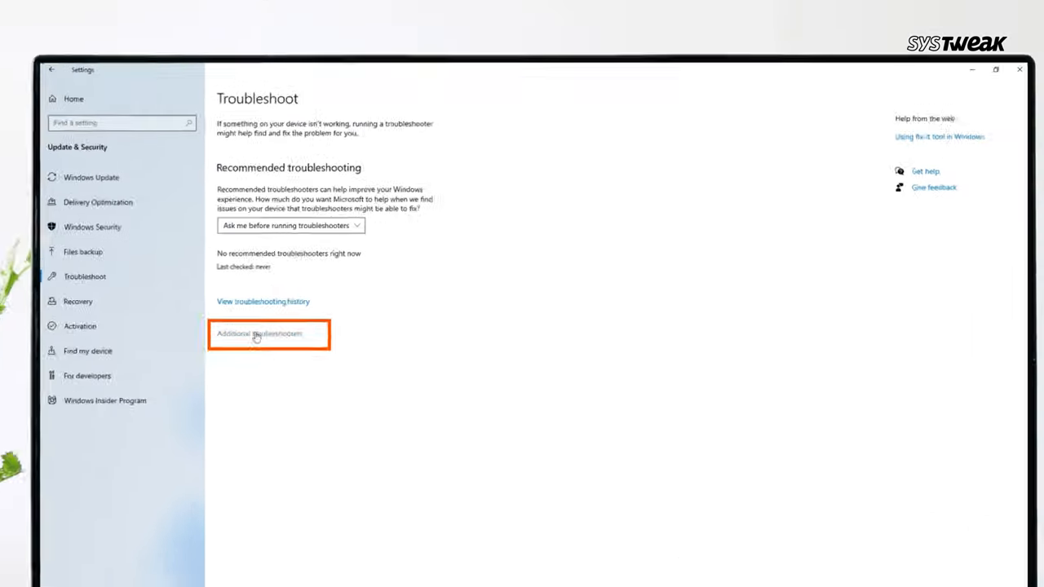
{"action": "left_click", "coordinate": [259, 333]}
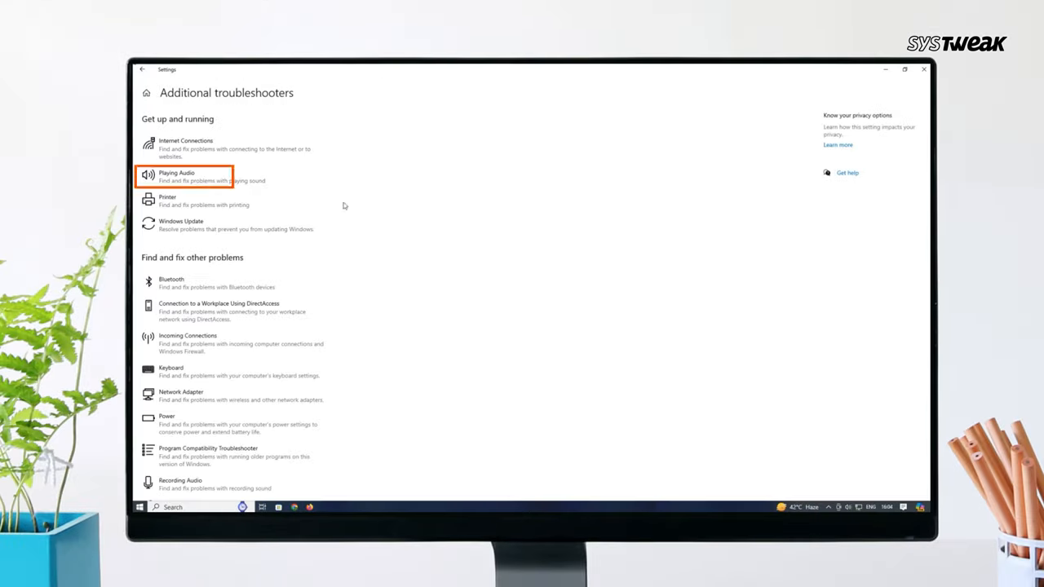
{"action": "left_click", "coordinate": [175, 194]}
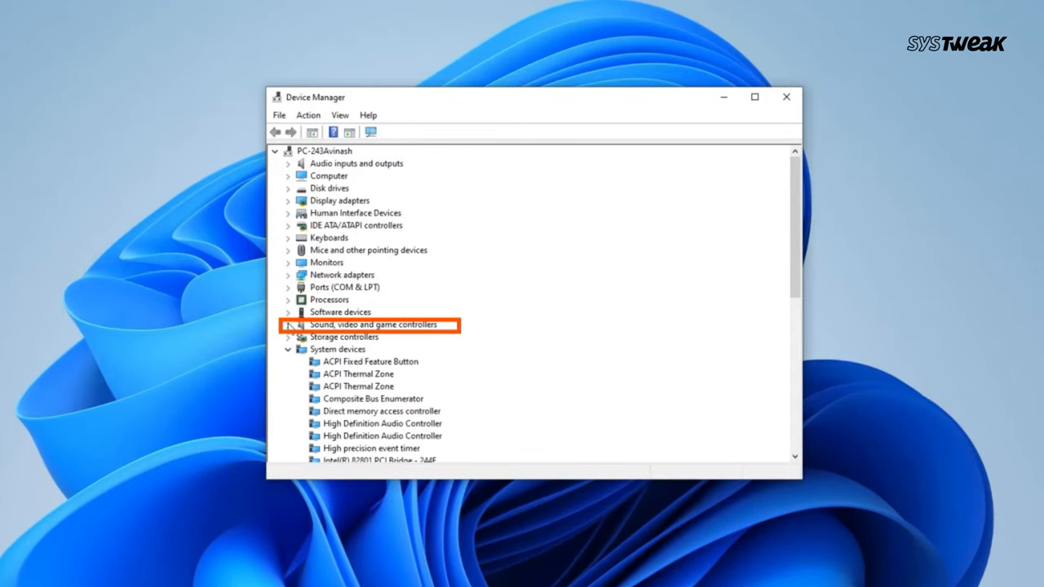
Step: Choose Update driver for Realtek High Definition Audio under Sound, video and game controllers
{"action": "left_click", "coordinate": [288, 324]}
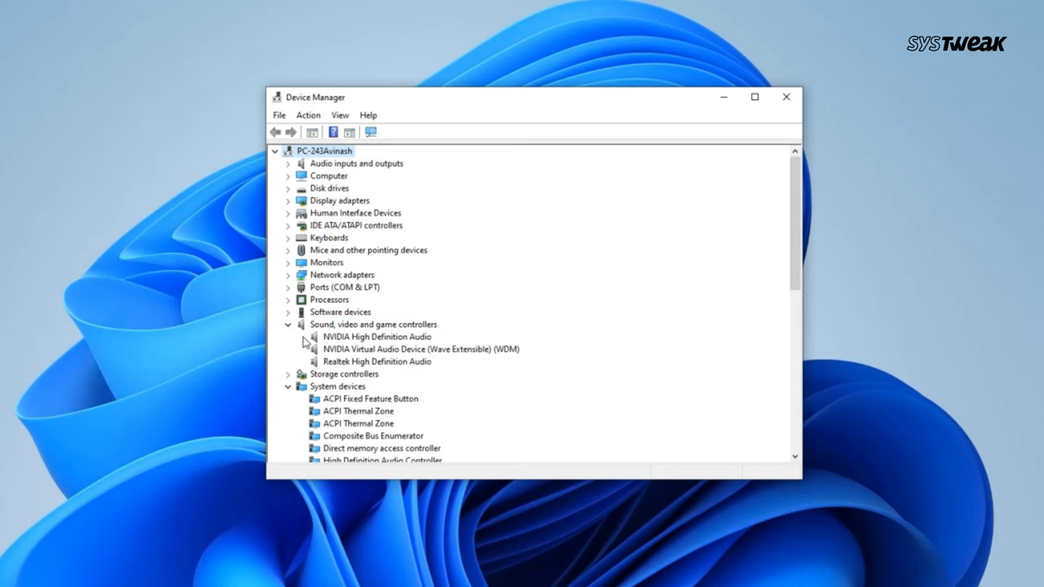
{"action": "right_click", "coordinate": [376, 362]}
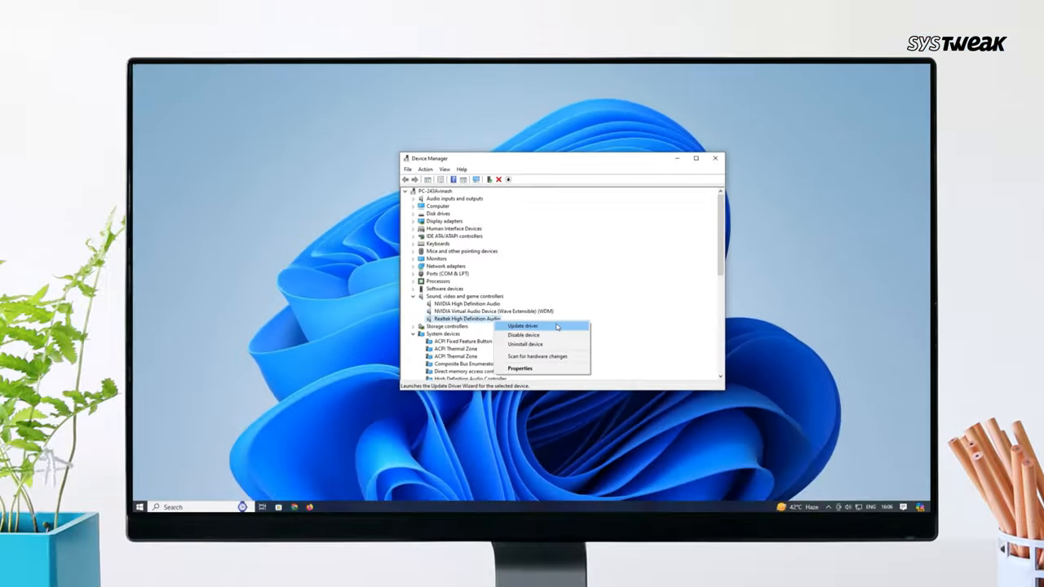
{"action": "left_click", "coordinate": [619, 327]}
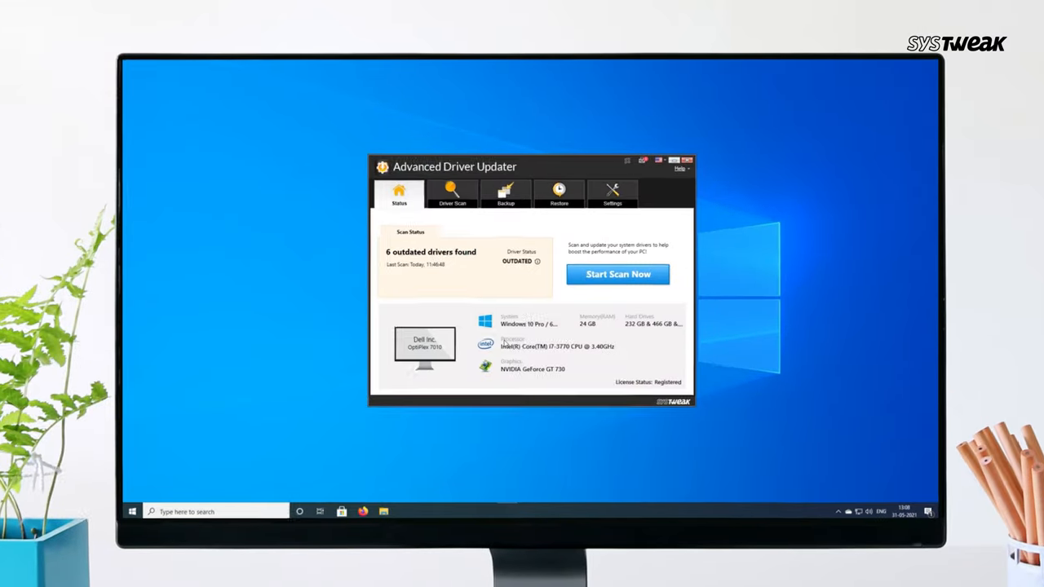
Step: Run Start Scan Now to find the six outdated drivers, including NVIDIA and Realtek audio
{"action": "left_click", "coordinate": [617, 274]}
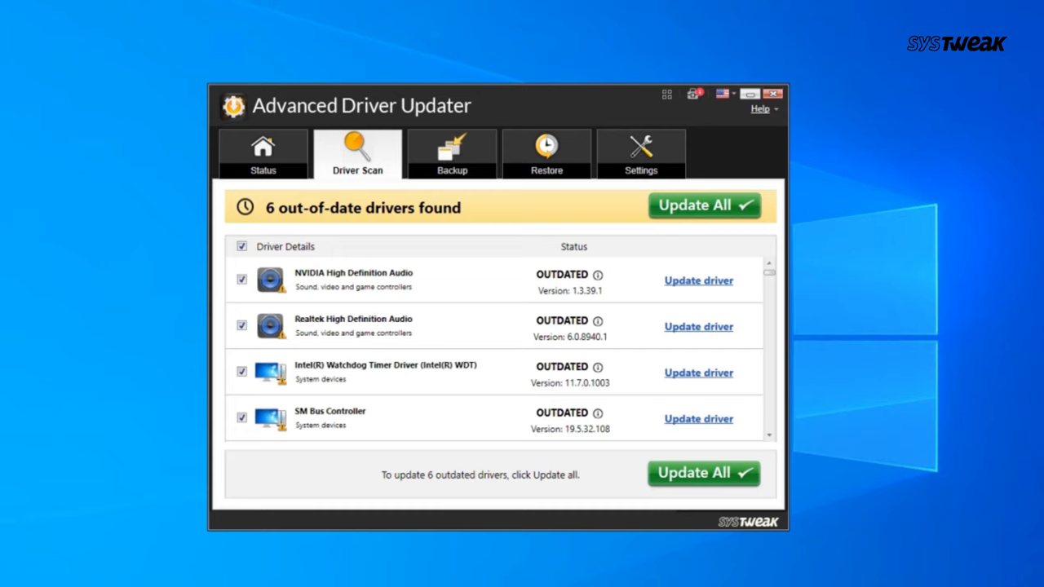
{"action": "mouse_move", "coordinate": [249, 275]}
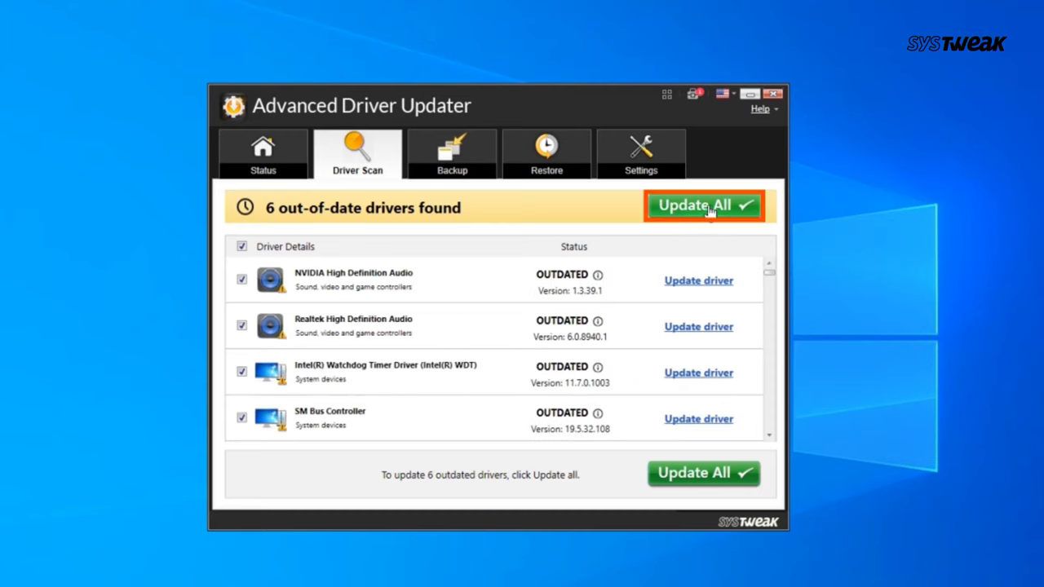
Step: Install all six outdated driver updates, including NVIDIA and Realtek, with Update All
{"action": "left_click", "coordinate": [702, 205]}
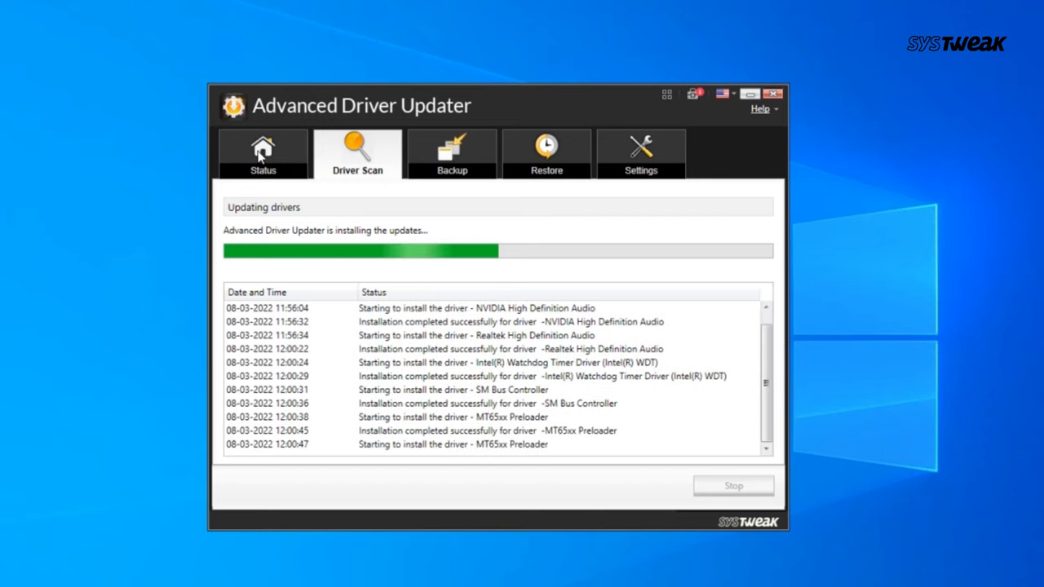